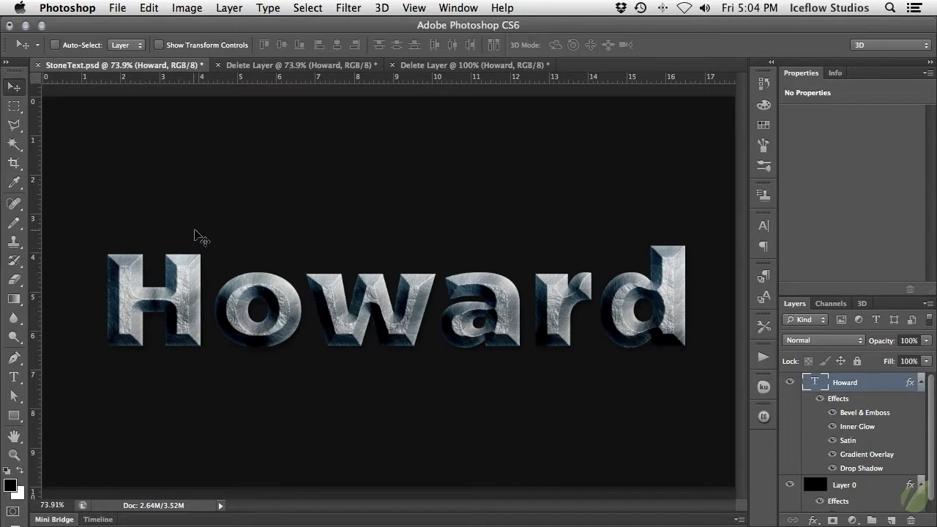
pyautogui.moveTo(264, 230)
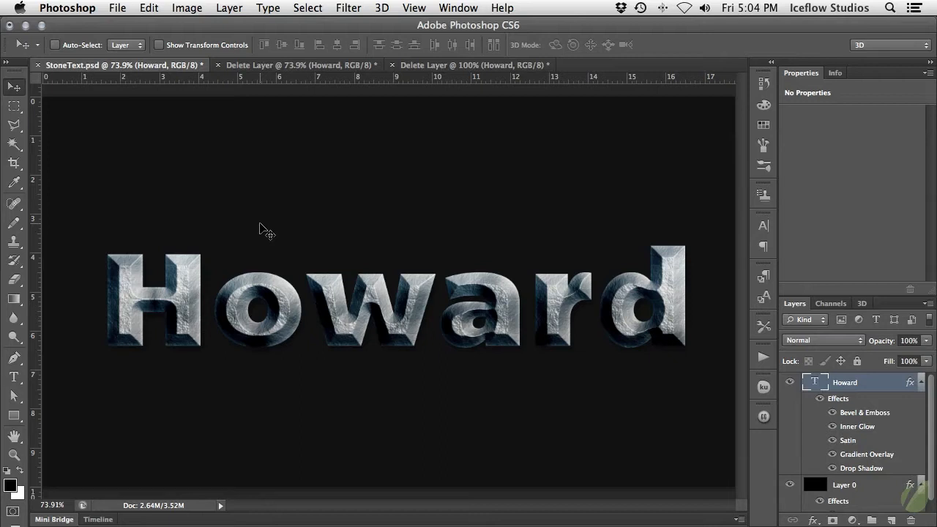
pyautogui.moveTo(266, 224)
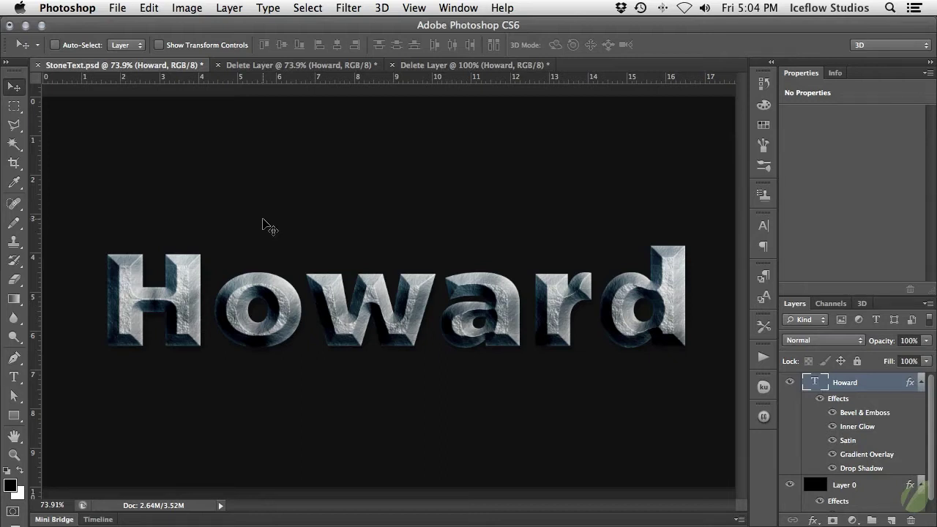
pyautogui.moveTo(343, 87)
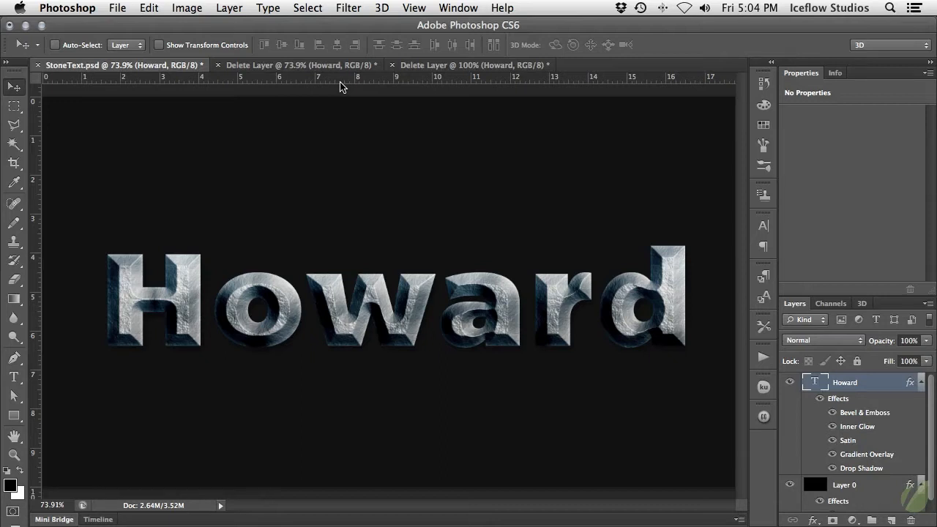
# - Switch to the plain white Howard document and reach the Layer menu's style effects
pyautogui.click(300, 64)
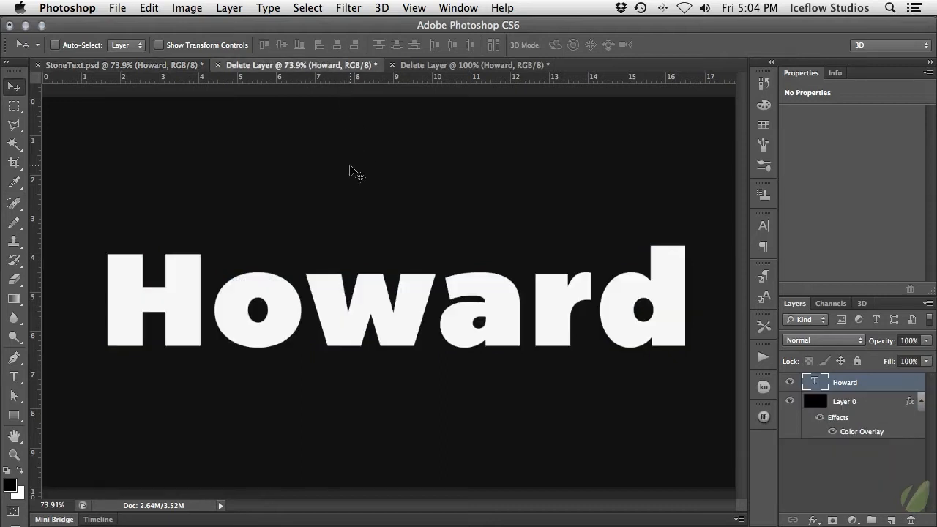
pyautogui.moveTo(357, 167)
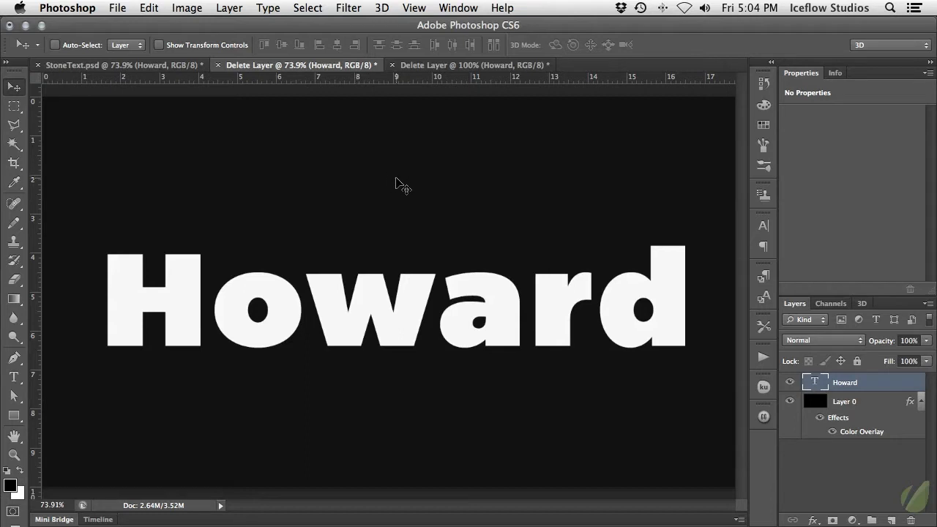
pyautogui.moveTo(852, 351)
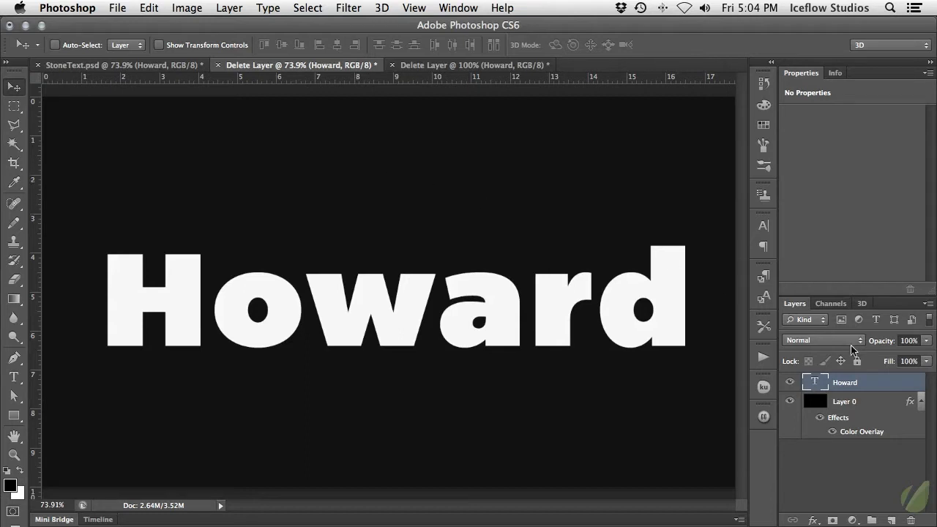
pyautogui.moveTo(889, 382)
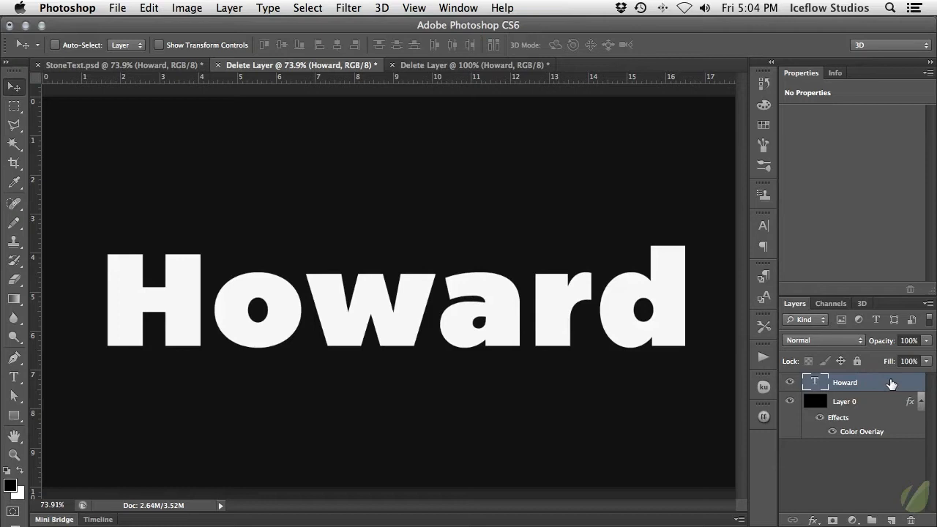
pyautogui.click(230, 9)
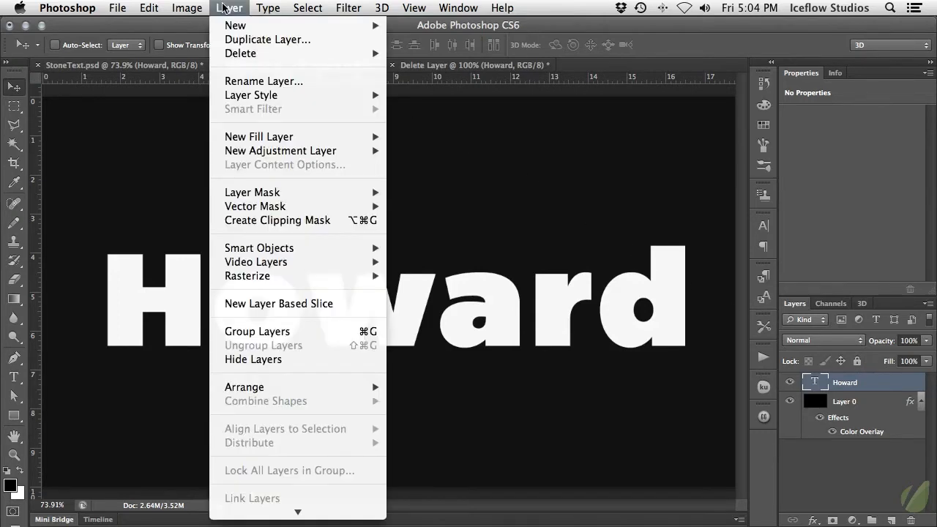
pyautogui.moveTo(252, 95)
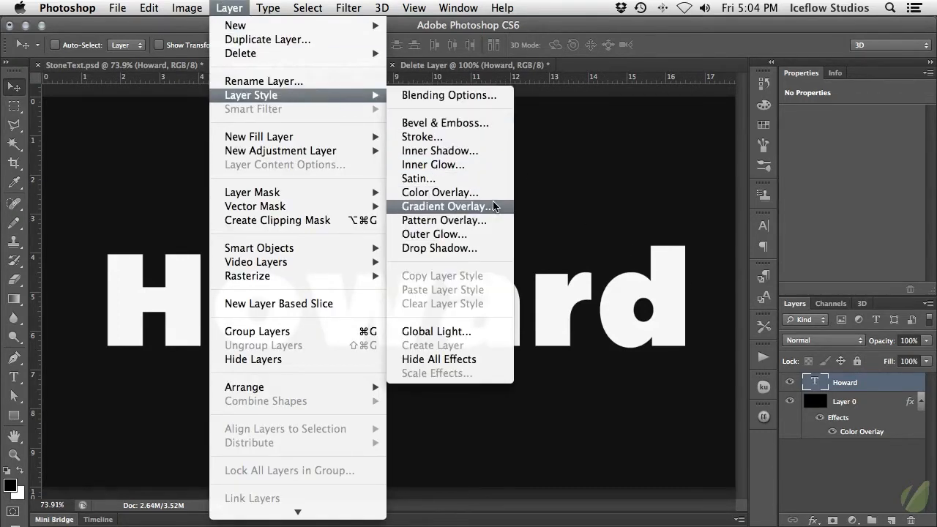
pyautogui.moveTo(505, 210)
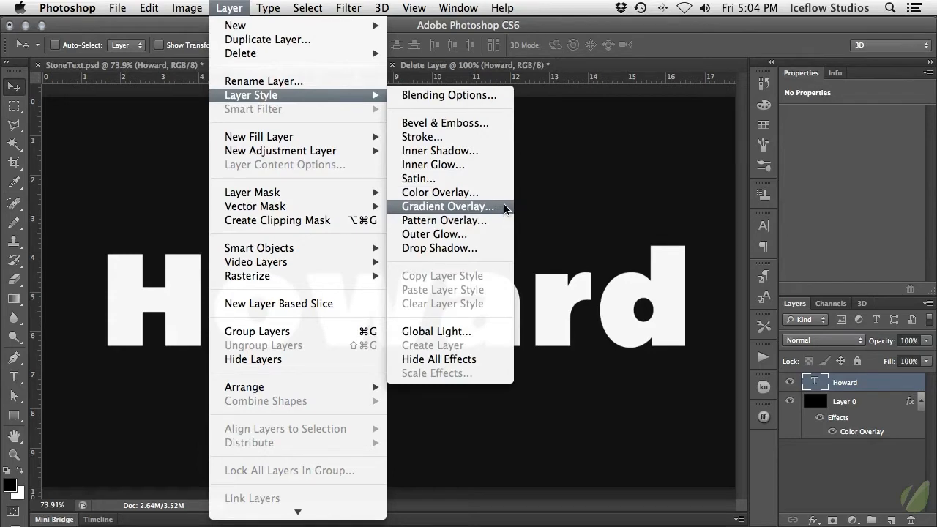
# - Add a Gradient Overlay and recolour its black stop to light grey (e6e6e6)
pyautogui.click(448, 205)
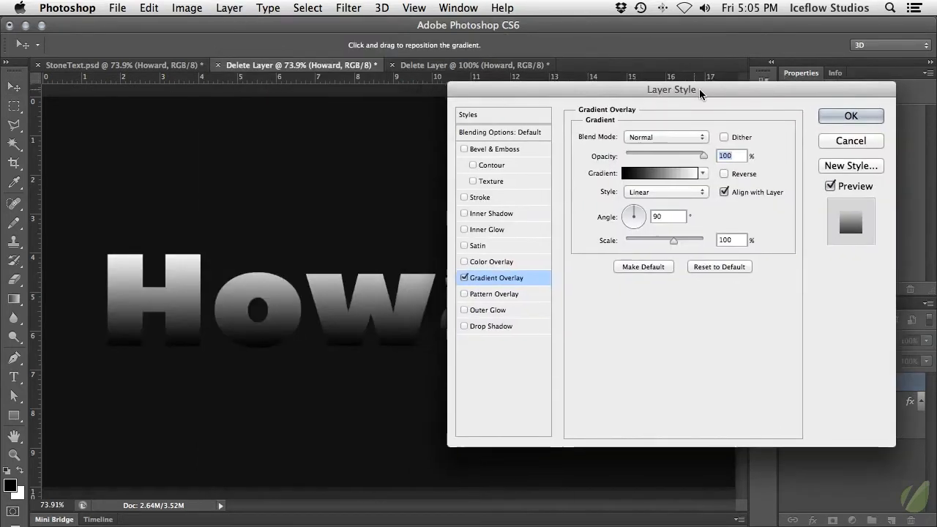
pyautogui.moveTo(699, 89); pyautogui.dragTo(685, 91)
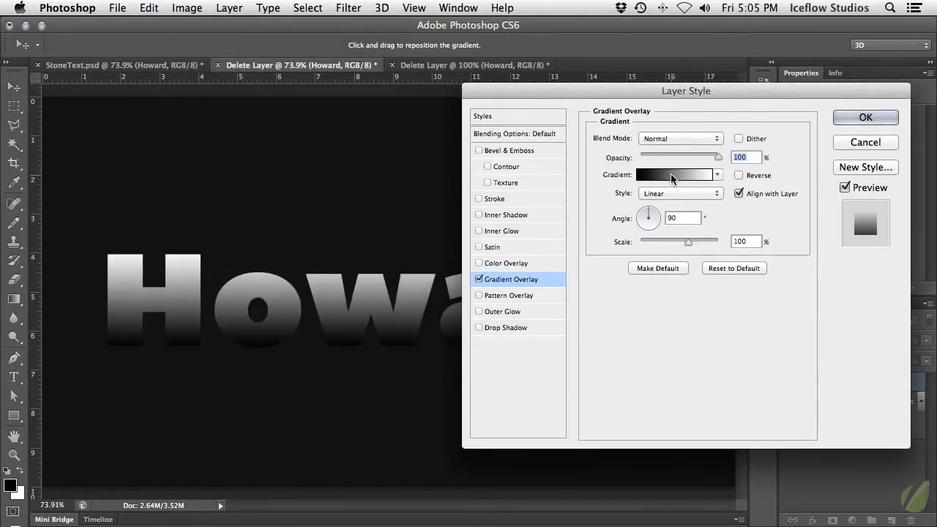
pyautogui.click(674, 174)
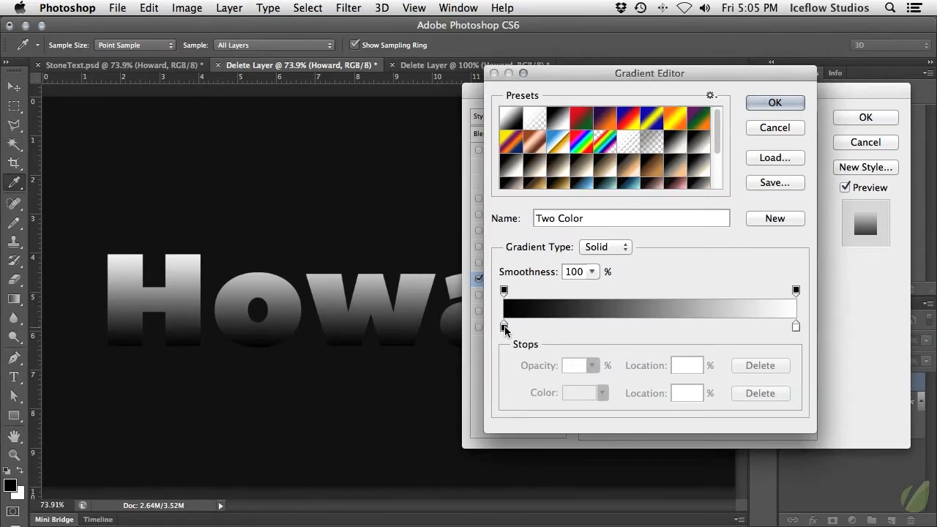
pyautogui.moveTo(504, 327)
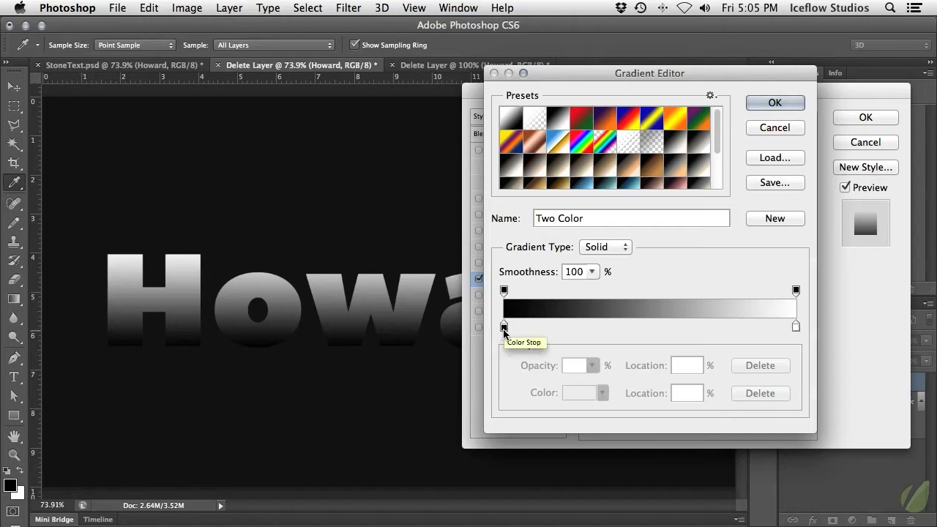
pyautogui.doubleClick(503, 326)
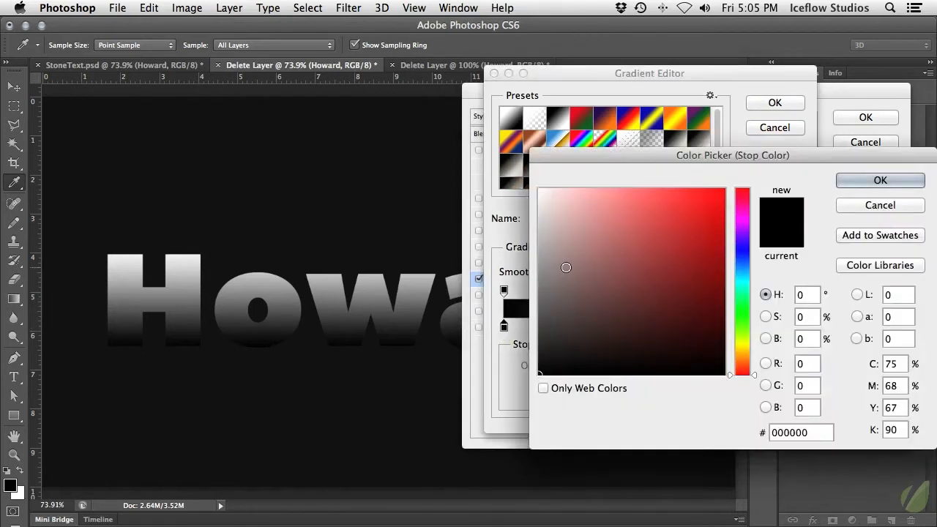
pyautogui.click(549, 277)
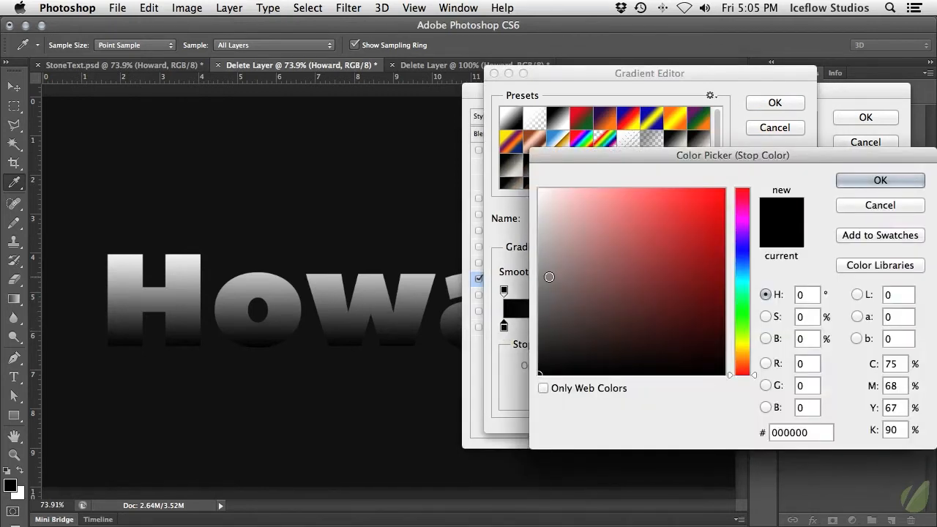
pyautogui.click(530, 267)
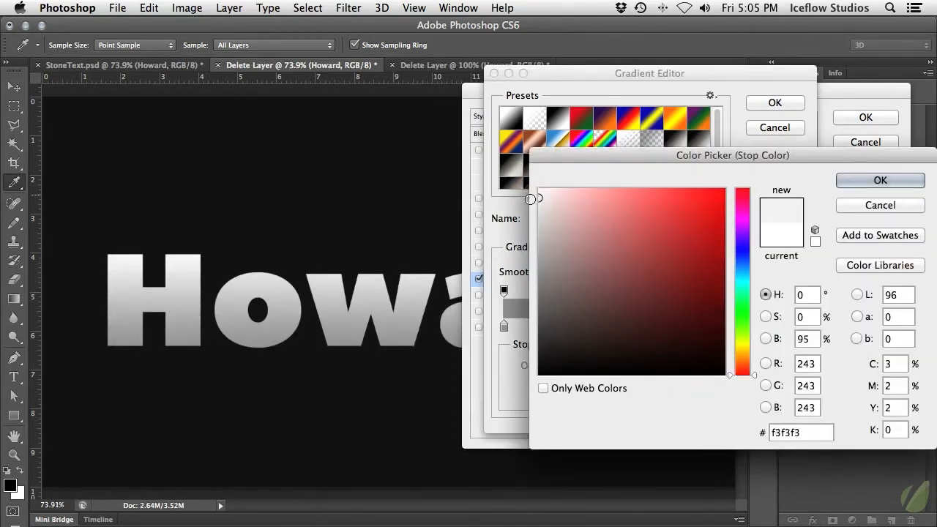
pyautogui.click(539, 205)
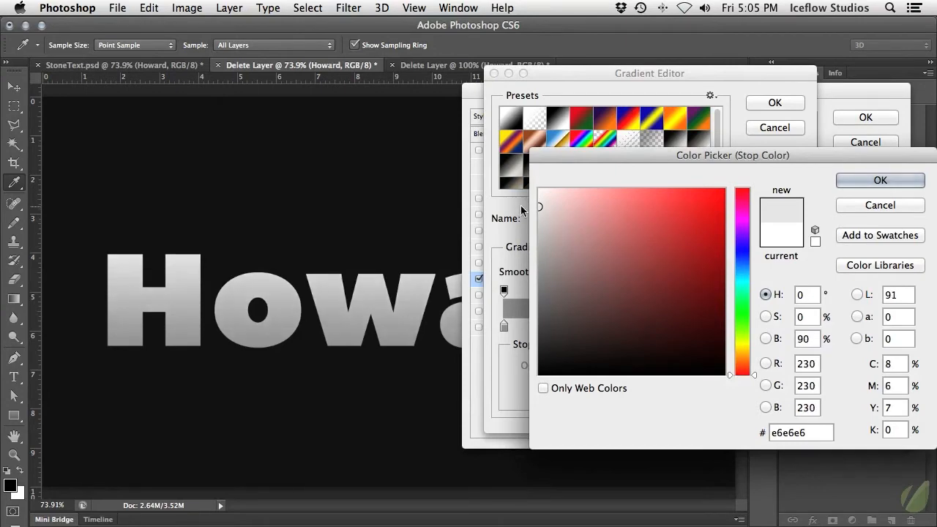
pyautogui.click(878, 180)
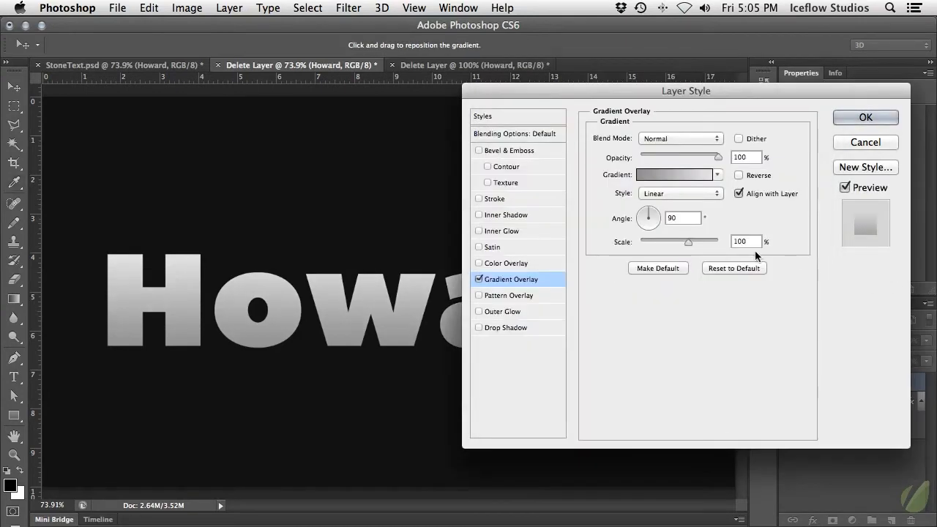
pyautogui.moveTo(513, 154)
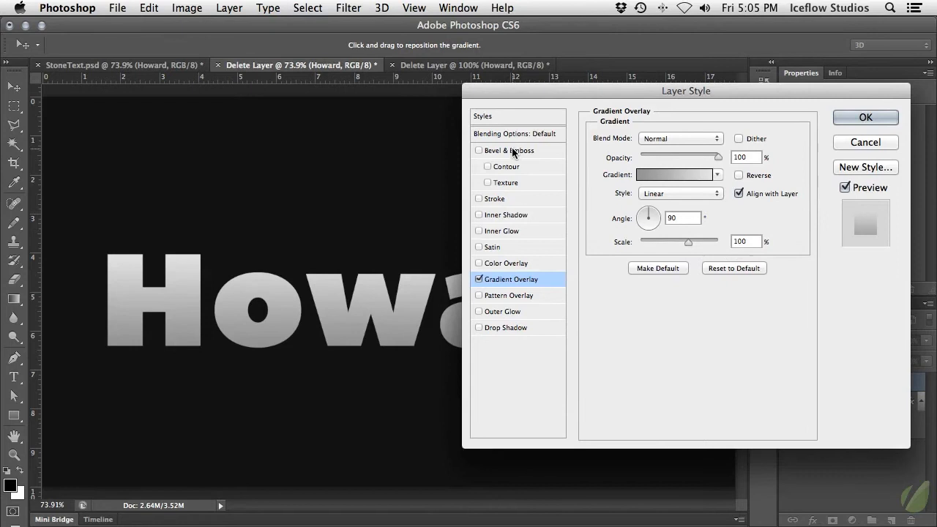
# - Add Bevel & Emboss as an Inner Bevel, Chisel Hard, depth 200%, size 20 px
pyautogui.click(509, 149)
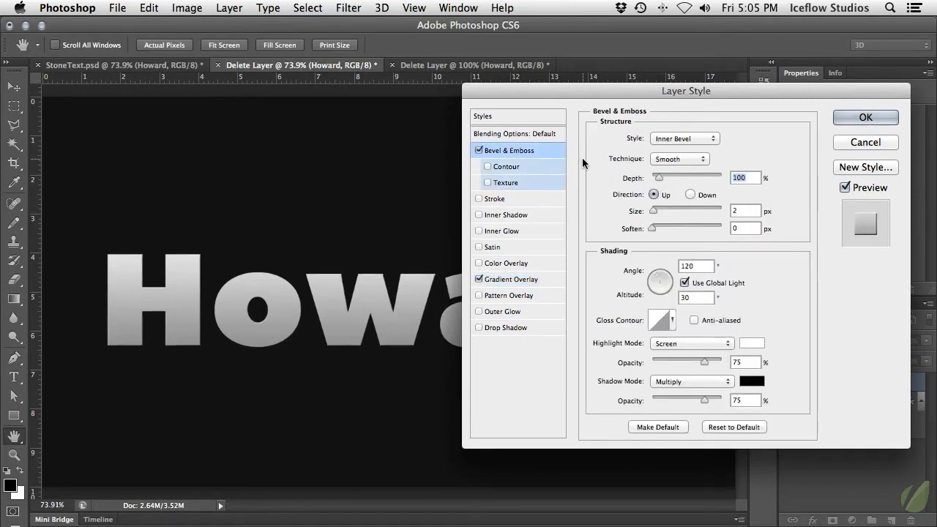
pyautogui.moveTo(668, 145)
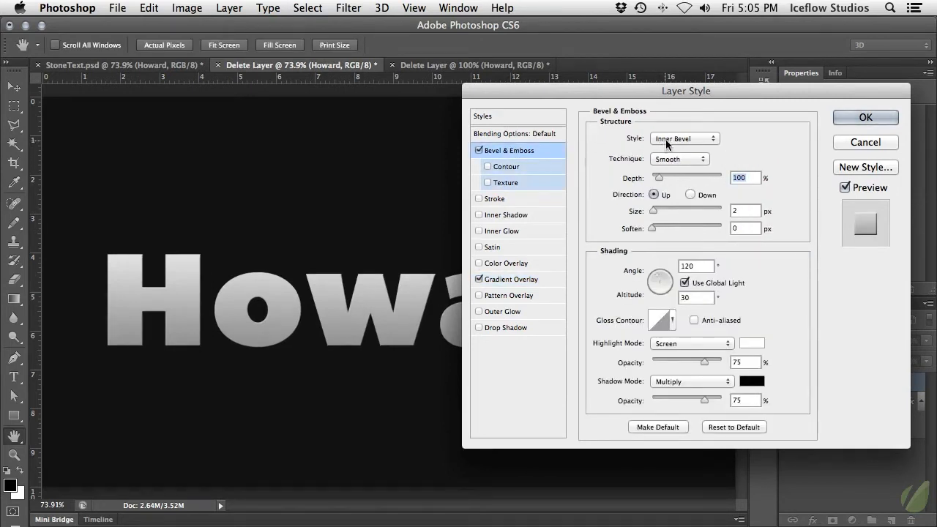
pyautogui.click(681, 138)
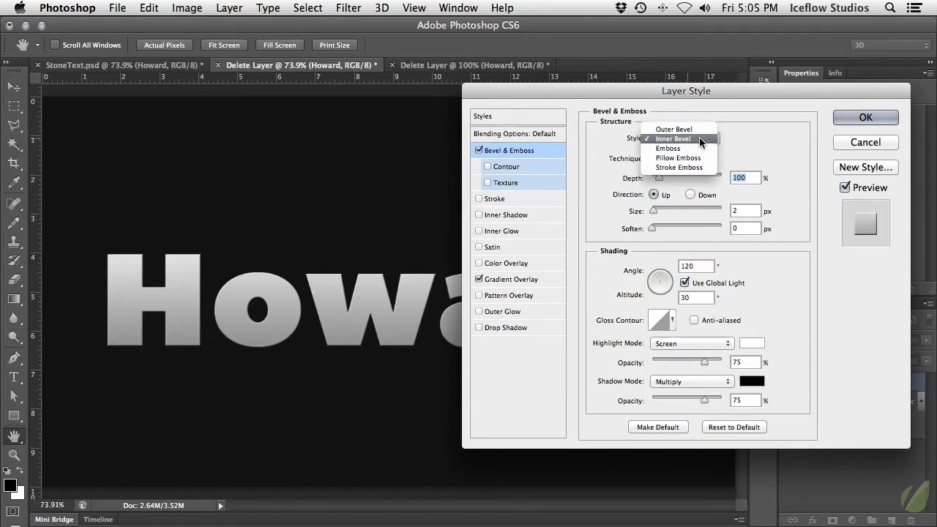
pyautogui.click(683, 158)
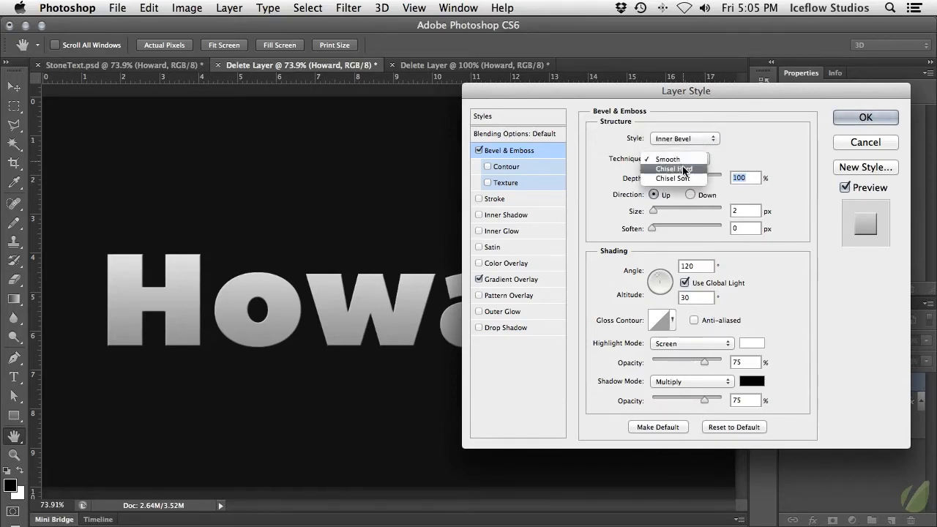
pyautogui.click(674, 168)
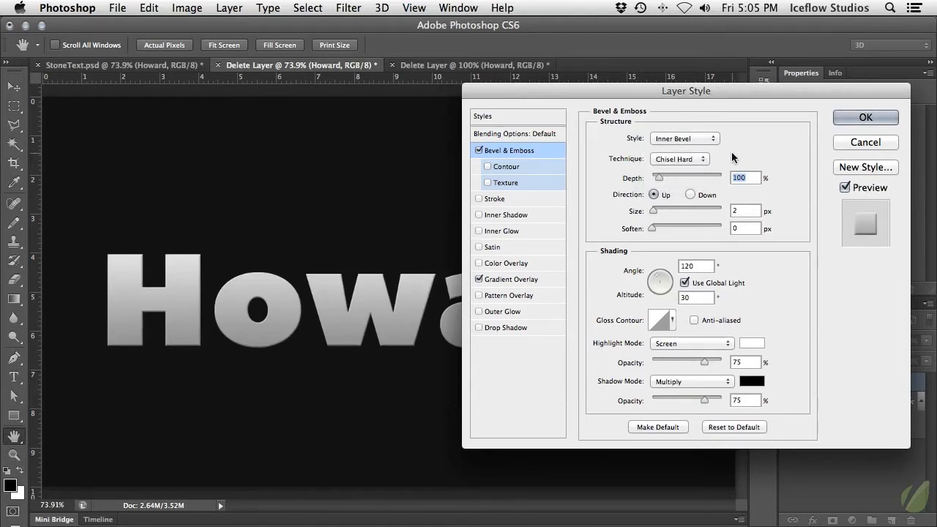
pyautogui.write('200')
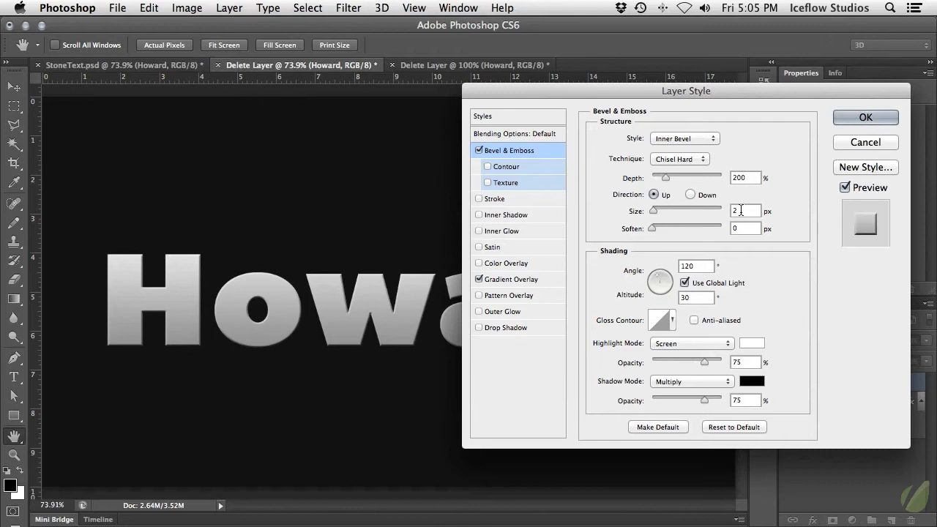
pyautogui.write('20')
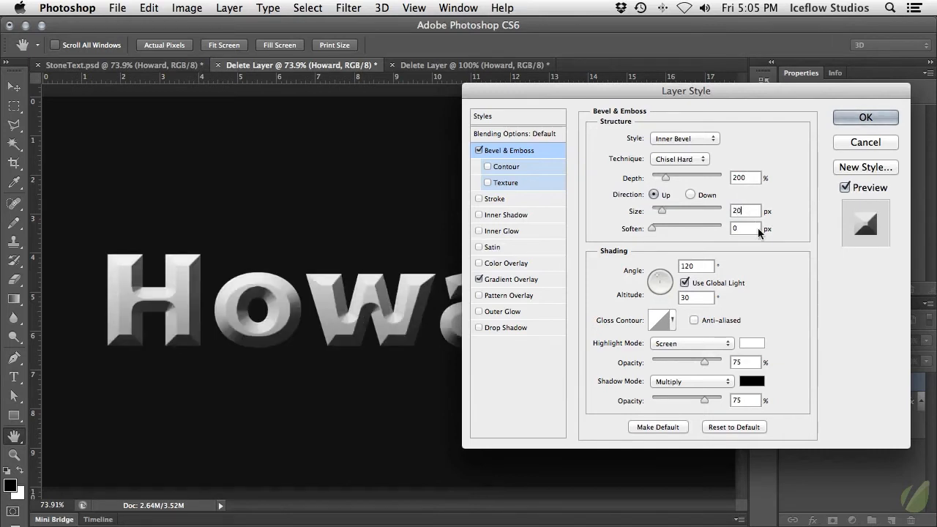
pyautogui.moveTo(761, 277)
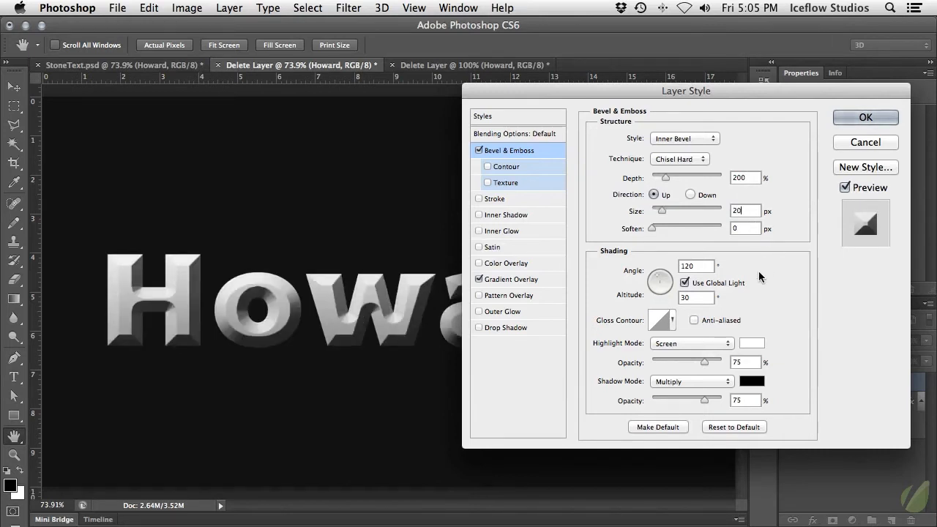
# - Turn off global light and set the bevel shading angle to 40° with 58° altitude
pyautogui.click(685, 281)
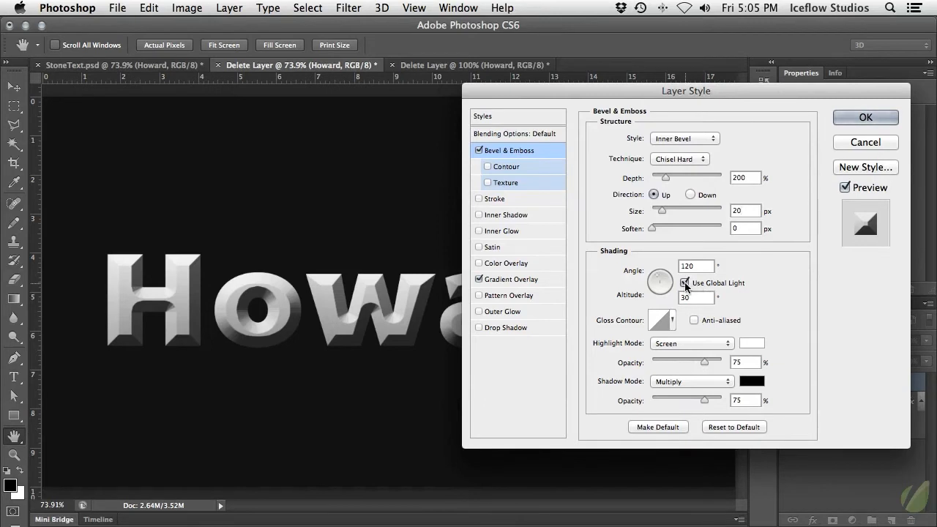
pyautogui.click(686, 282)
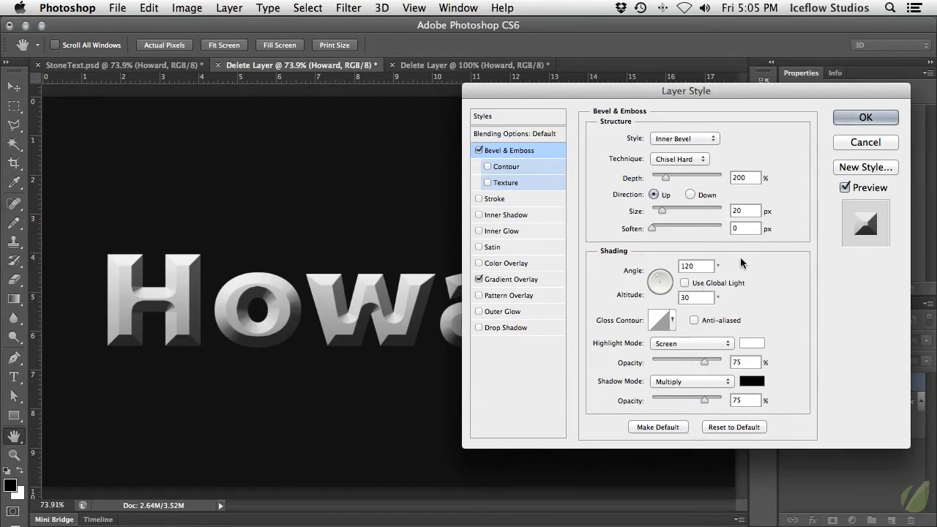
pyautogui.click(740, 211)
pyautogui.write('40')
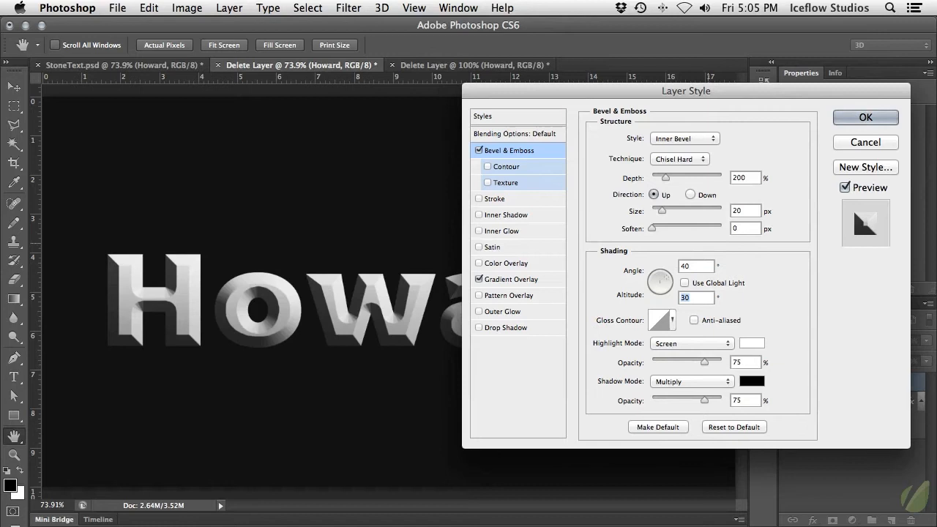
pyautogui.write('58')
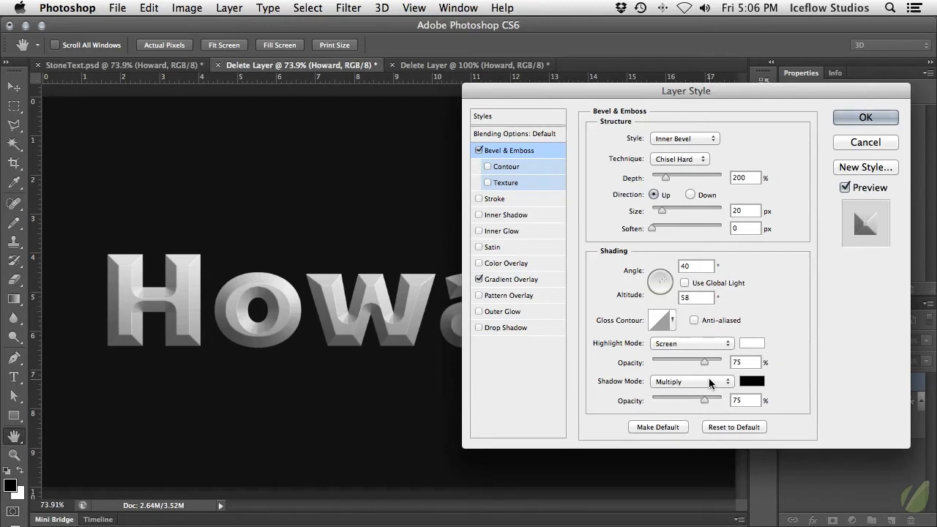
# - Make the bevel shadow a dark blue (#254b6c) in Linear Burn mode at 80% opacity
pyautogui.click(690, 380)
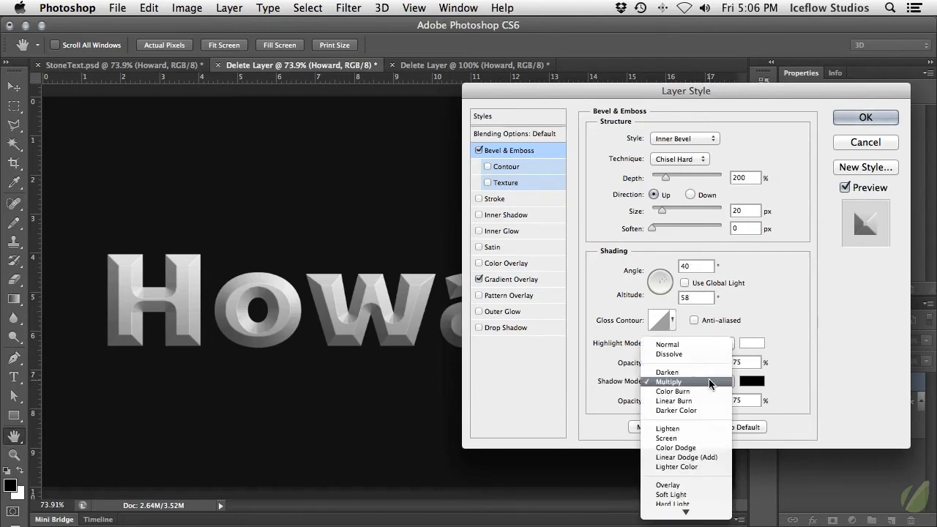
pyautogui.moveTo(705, 401)
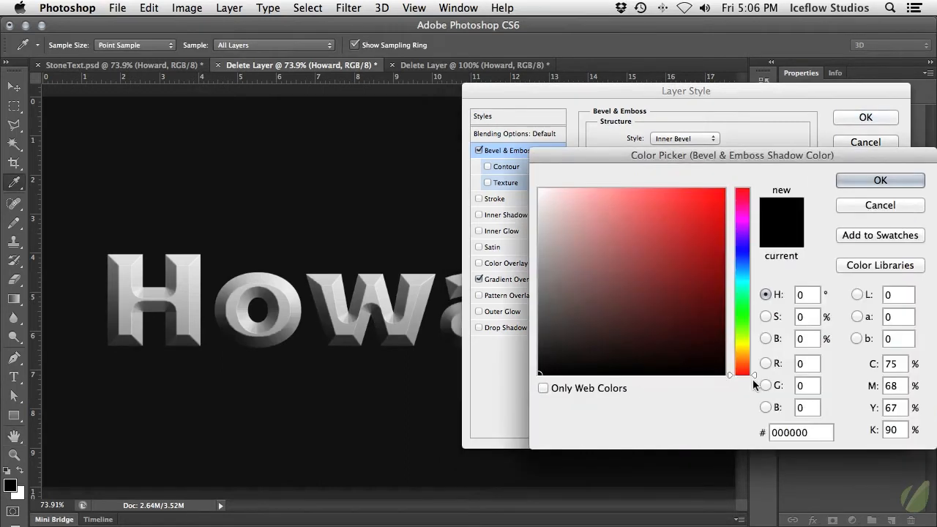
pyautogui.moveTo(741, 373); pyautogui.dragTo(741, 264)
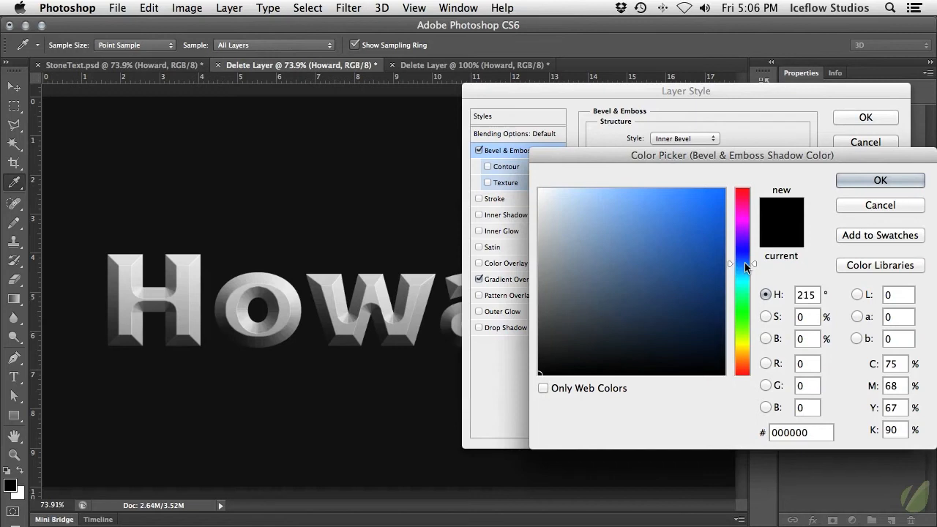
pyautogui.click(670, 313)
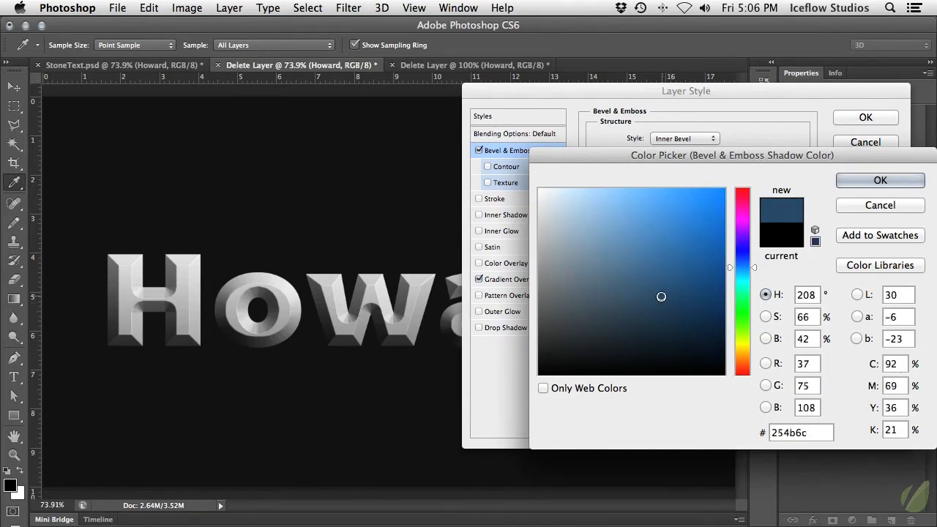
pyautogui.click(880, 180)
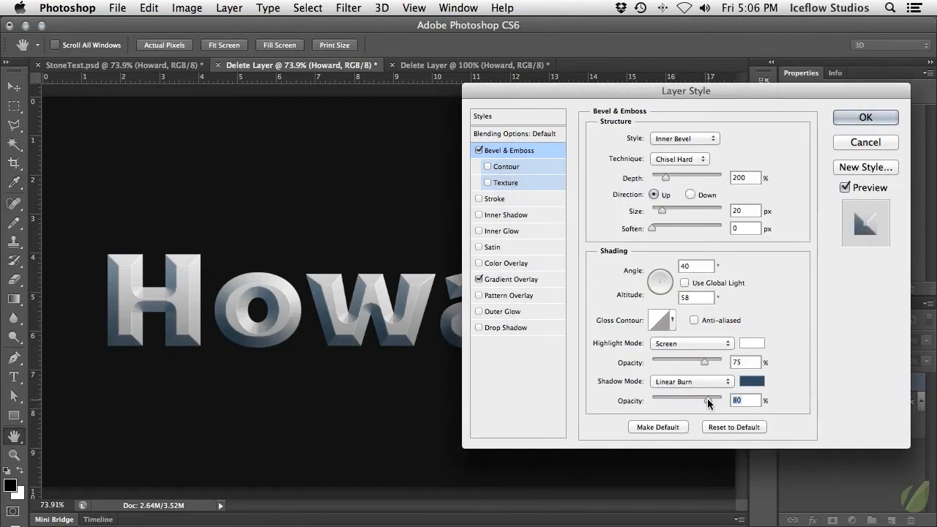
# - Enable the bevel Contour and raise its range to 65%
pyautogui.click(487, 167)
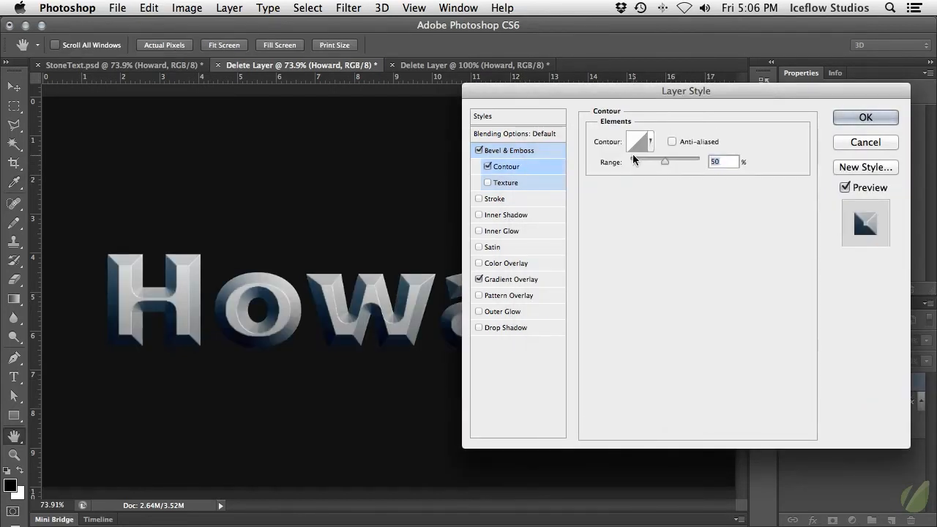
pyautogui.moveTo(665, 161); pyautogui.dragTo(668, 161)
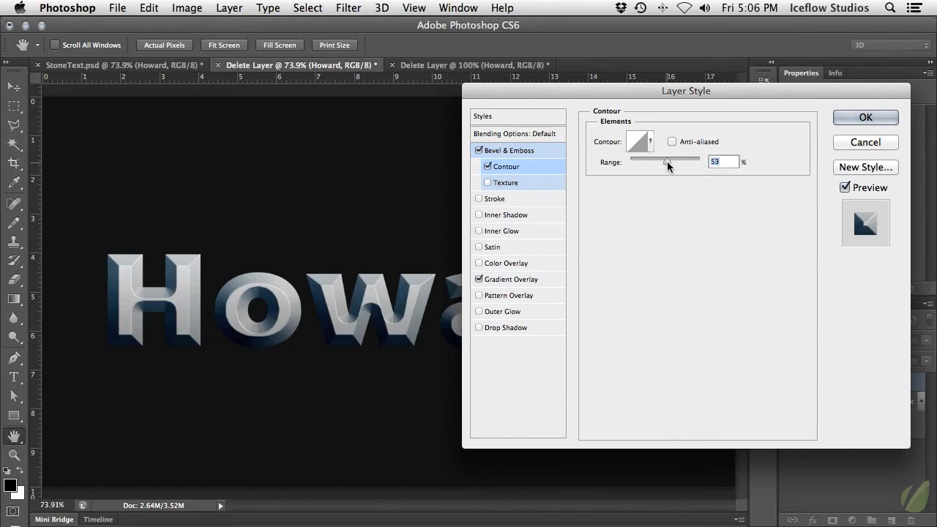
pyautogui.moveTo(666, 161); pyautogui.dragTo(675, 161)
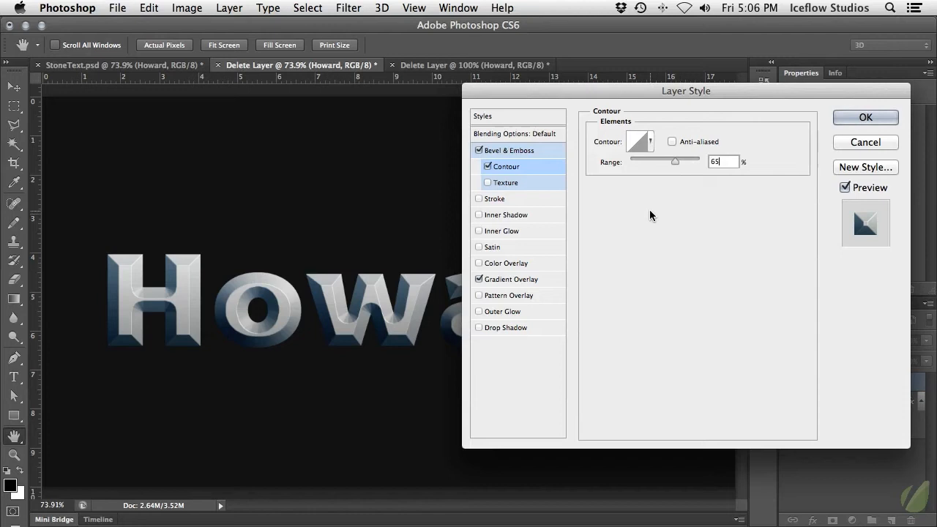
pyautogui.moveTo(564, 196)
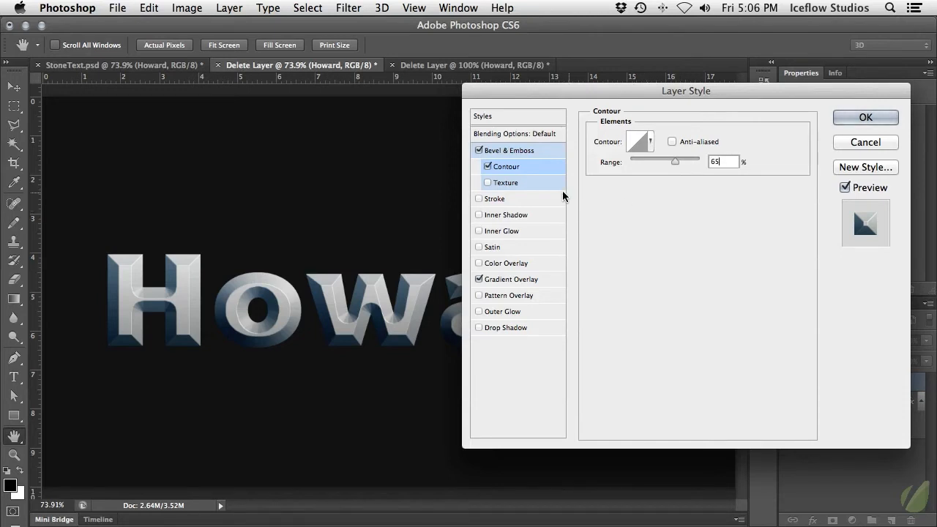
# - Enable the bevel Texture, reload the default Patterns library, and lower texture depth to 40 at 100% scale
pyautogui.click(489, 181)
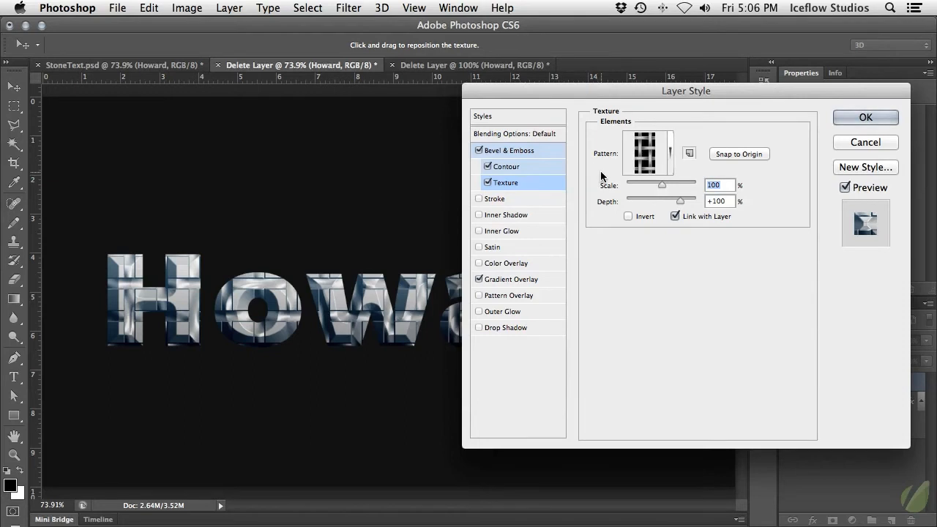
pyautogui.click(671, 154)
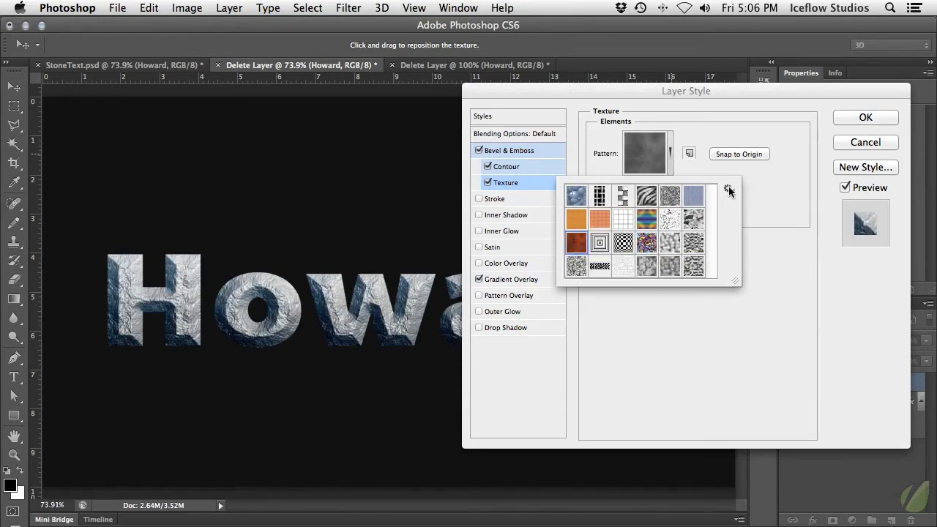
pyautogui.click(729, 189)
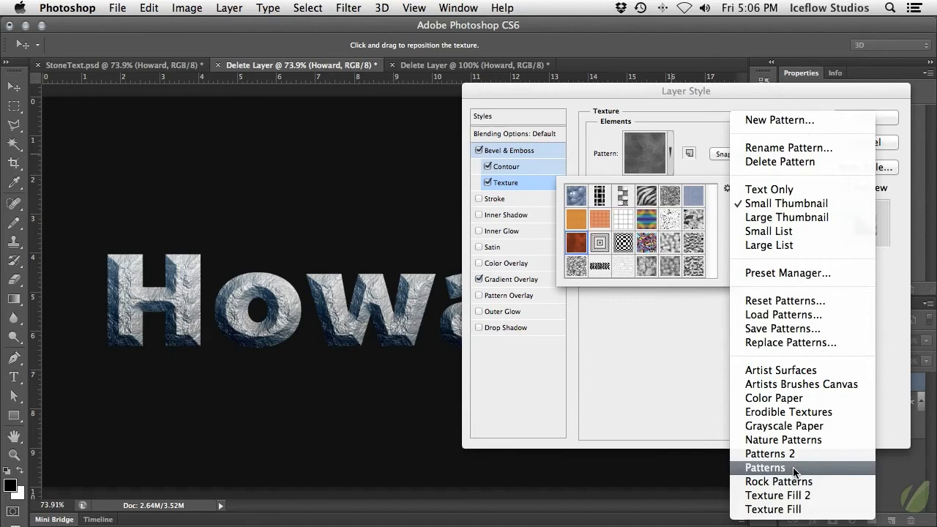
pyautogui.click(764, 467)
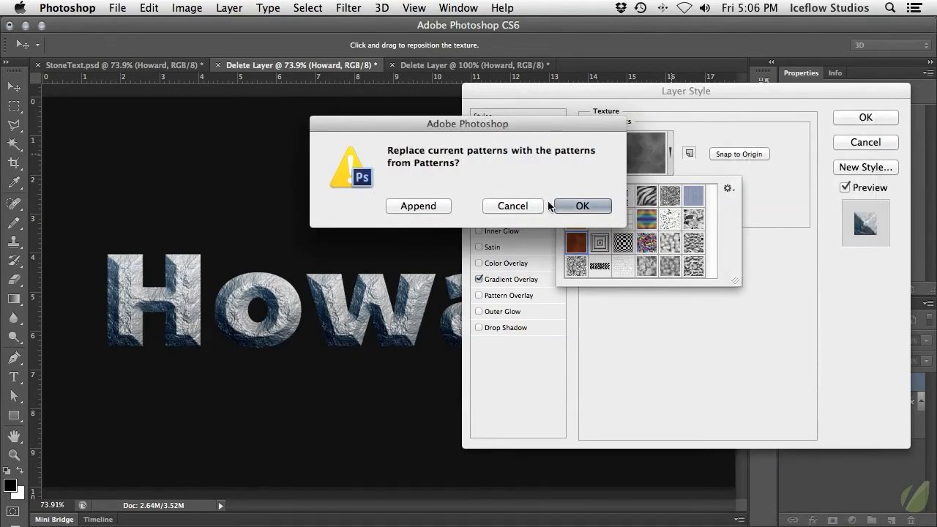
pyautogui.click(583, 205)
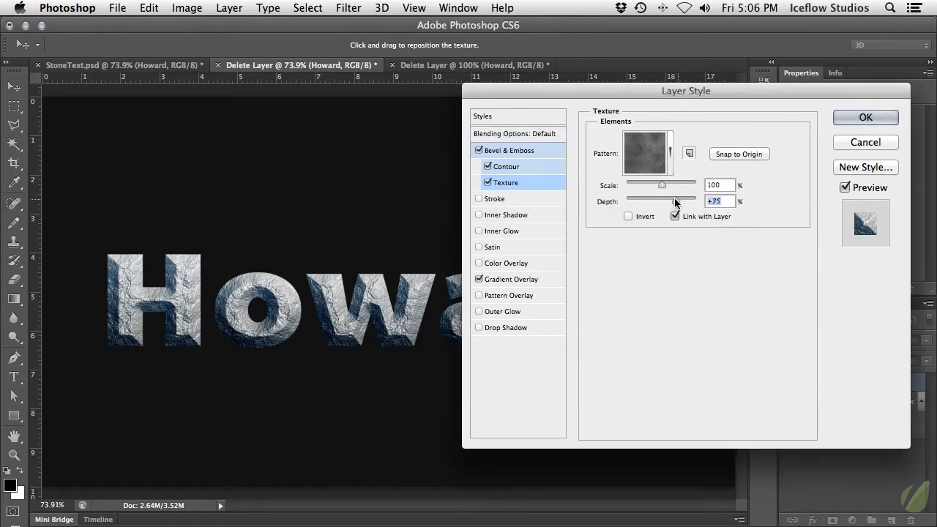
pyautogui.moveTo(676, 202); pyautogui.dragTo(665, 202)
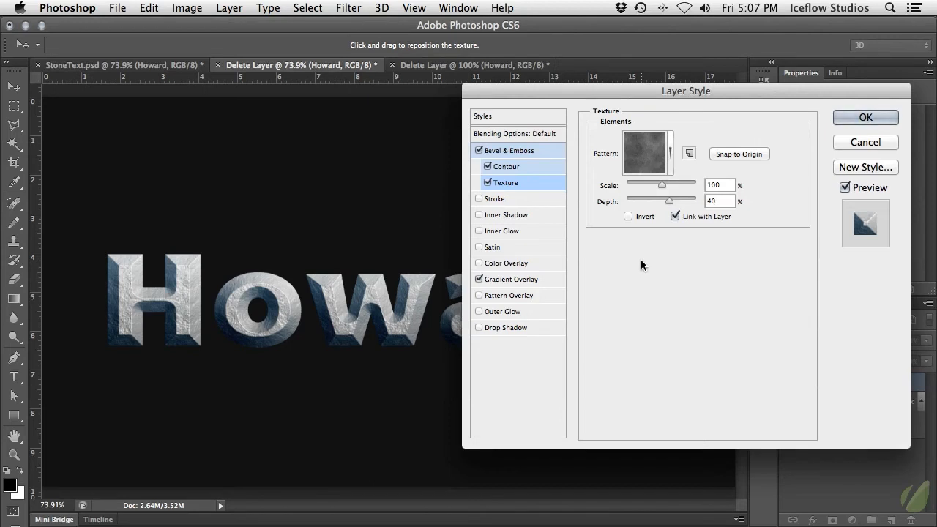
# - Add a white Overlay Inner Glow at 45% opacity with a 10 px size
pyautogui.click(504, 231)
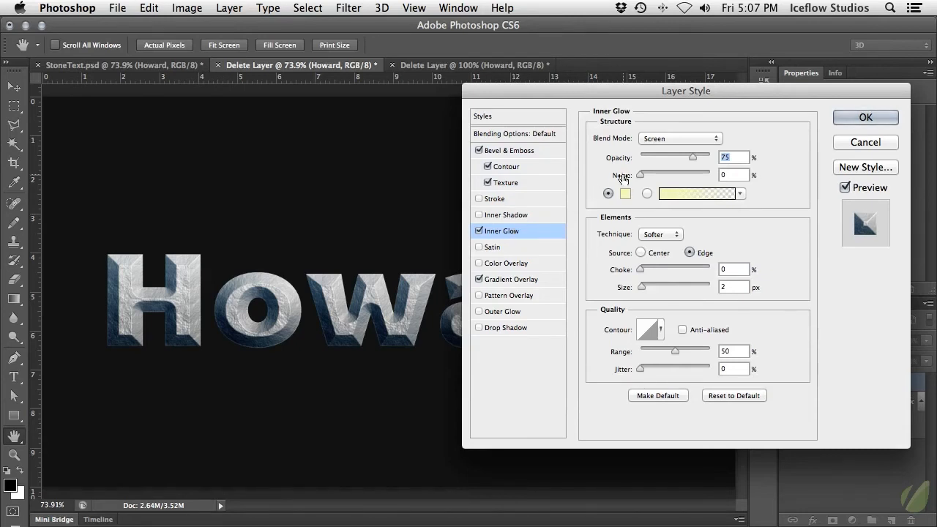
pyautogui.moveTo(675, 112)
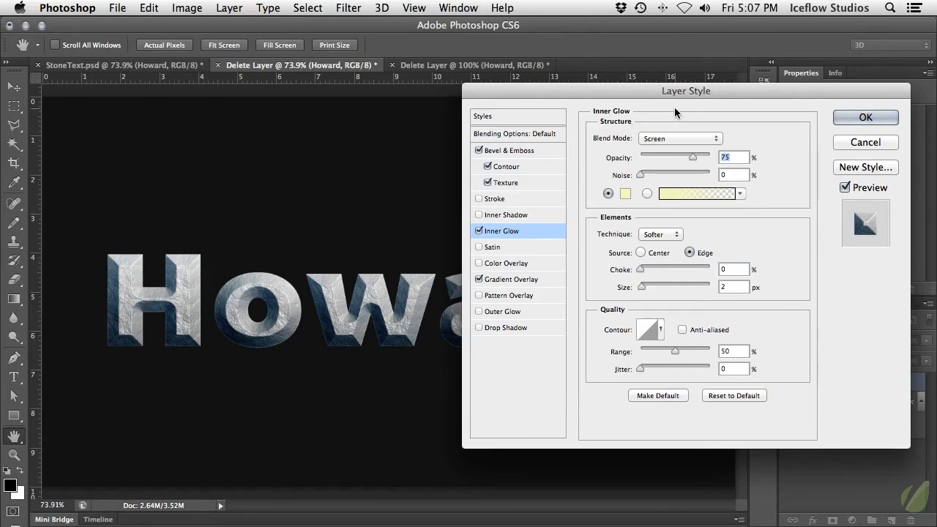
pyautogui.moveTo(682, 138)
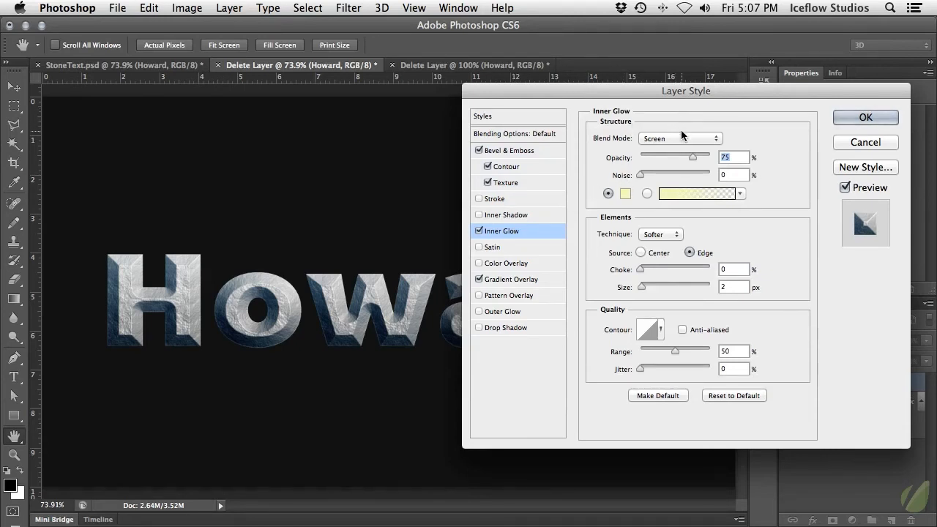
pyautogui.click(679, 138)
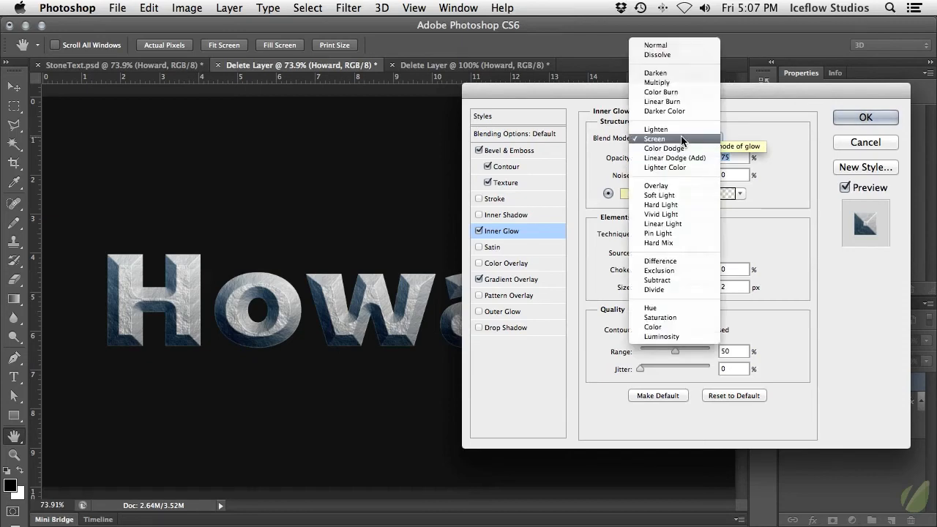
pyautogui.click(656, 185)
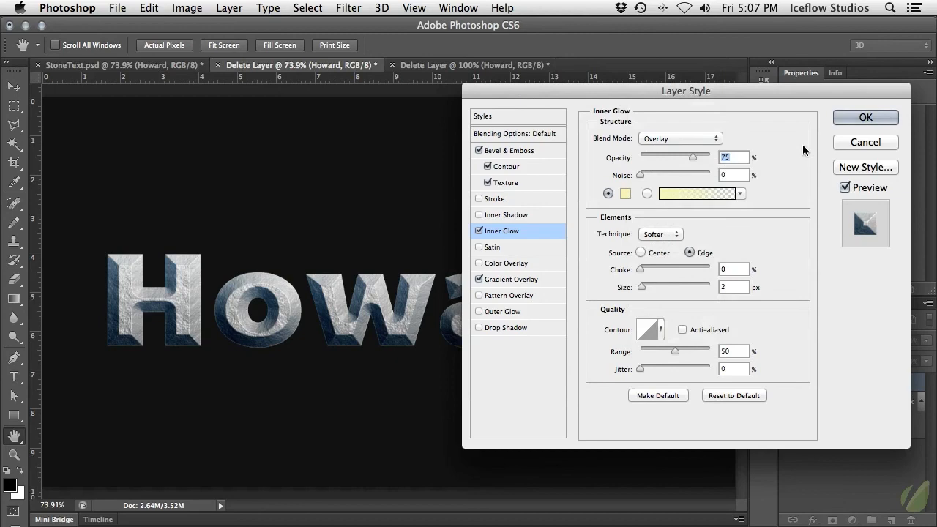
pyautogui.click(625, 193)
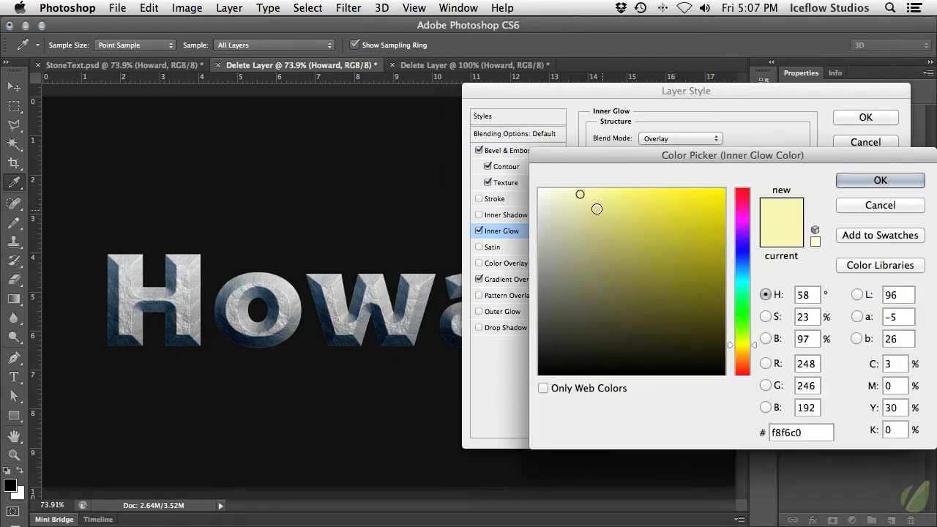
pyautogui.click(879, 180)
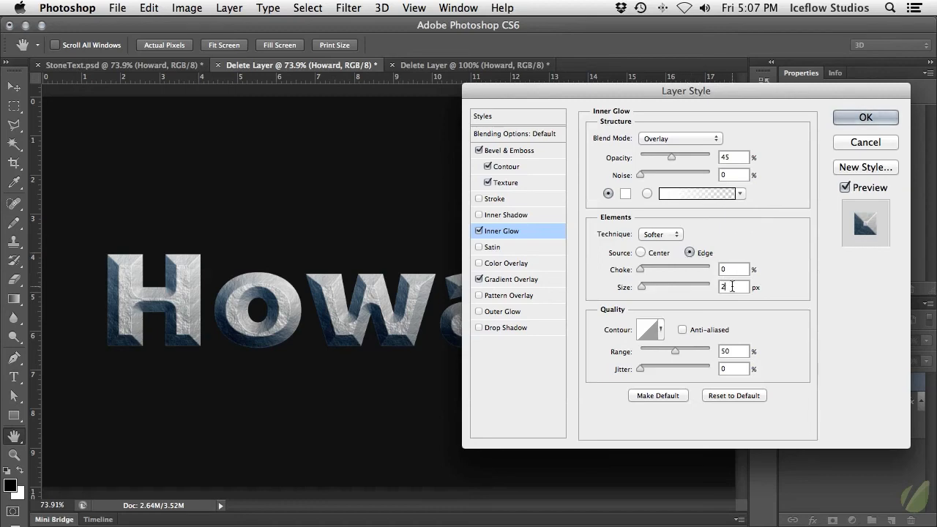
pyautogui.moveTo(814, 287)
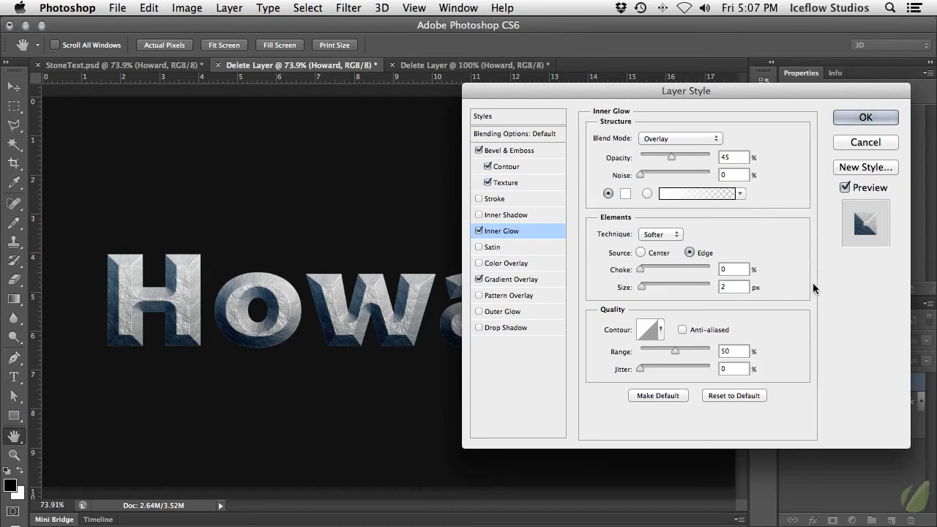
pyautogui.moveTo(641, 285); pyautogui.dragTo(653, 285)
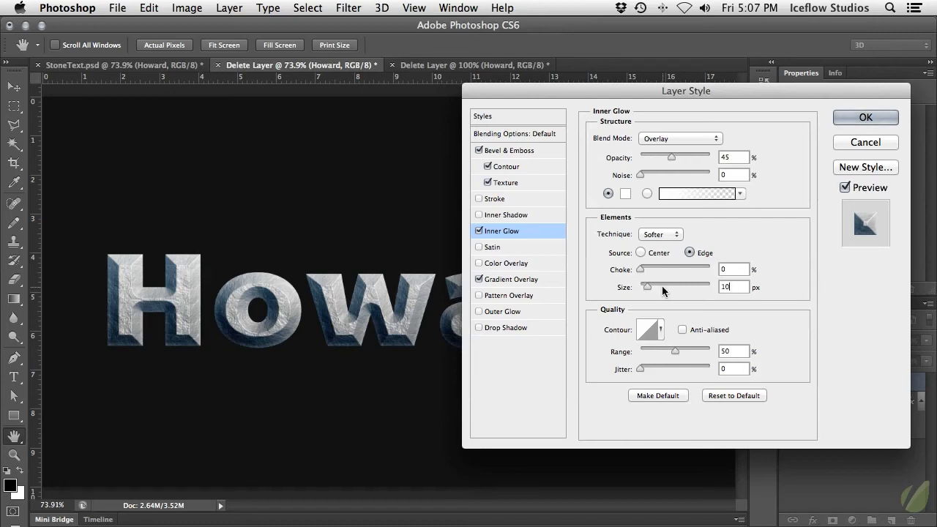
# - Add a Satin effect blending as Linear Burn in dark blue-grey (#465466)
pyautogui.click(491, 245)
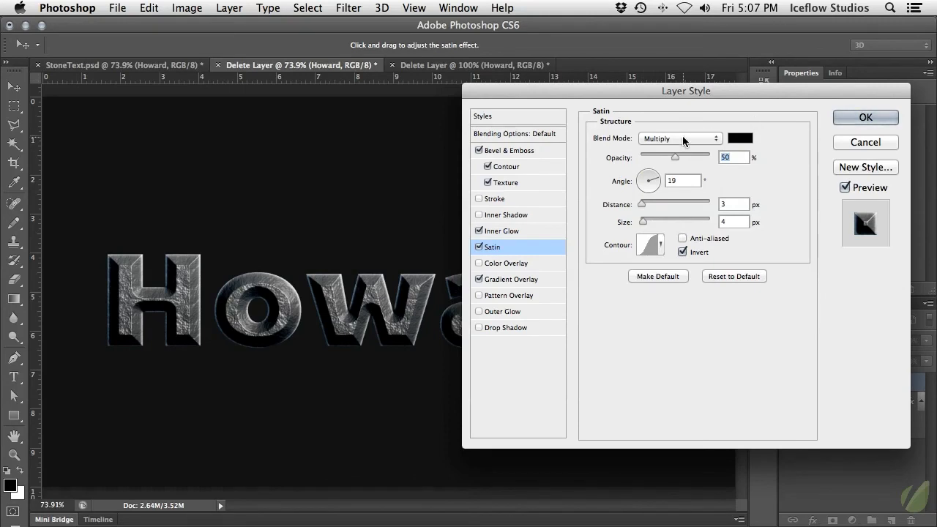
pyautogui.click(680, 137)
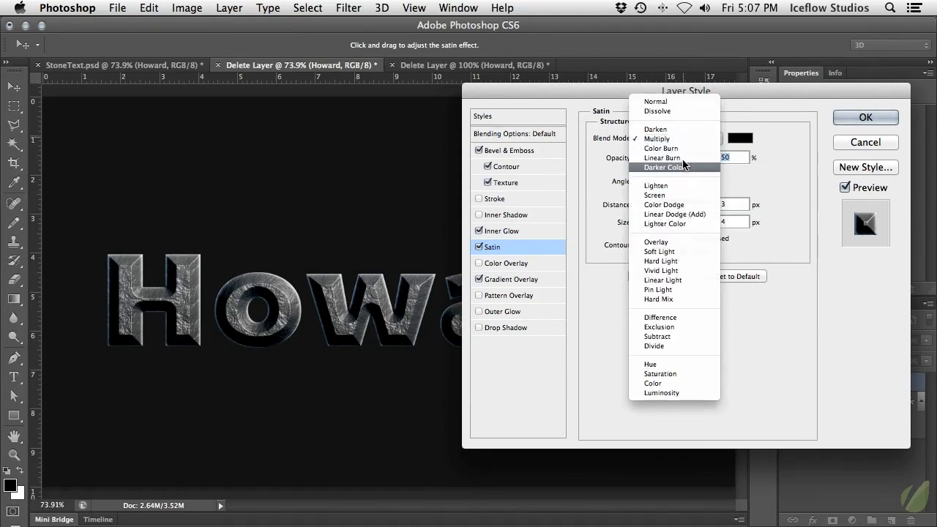
pyautogui.click(740, 138)
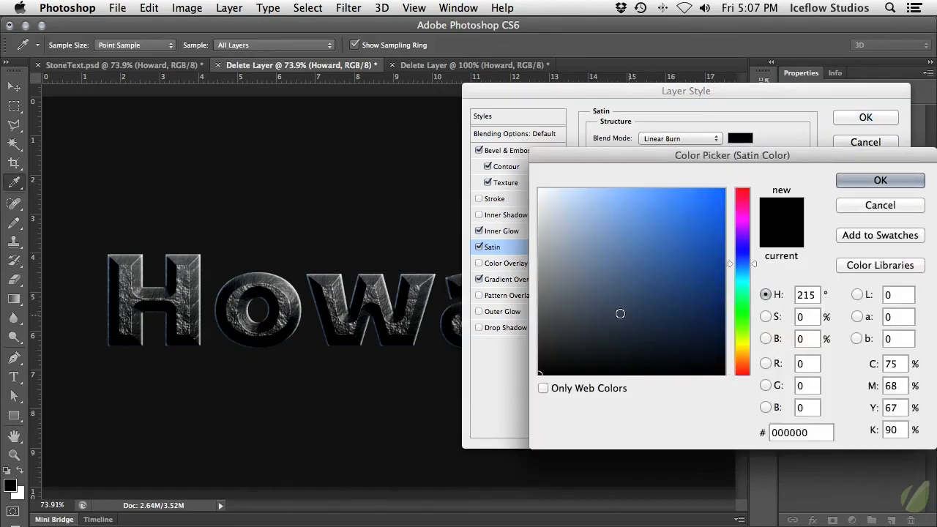
pyautogui.click(597, 300)
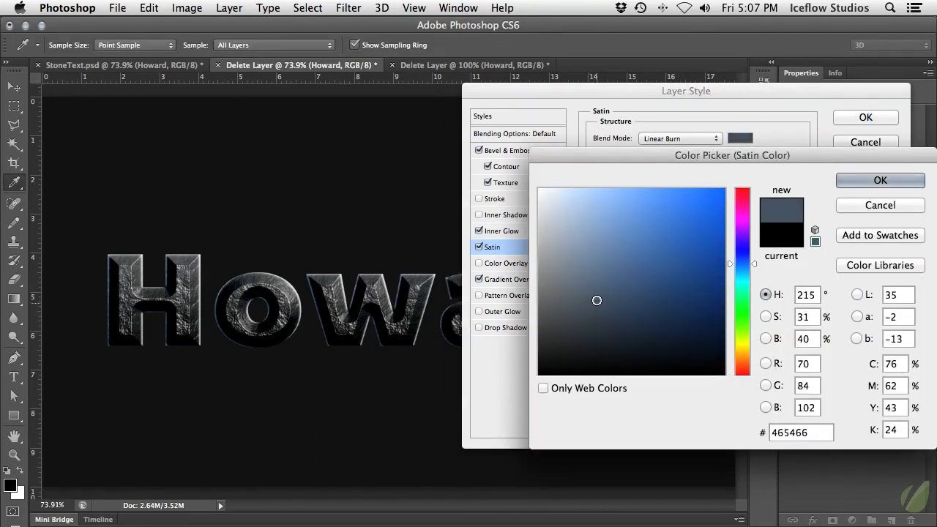
pyautogui.click(879, 180)
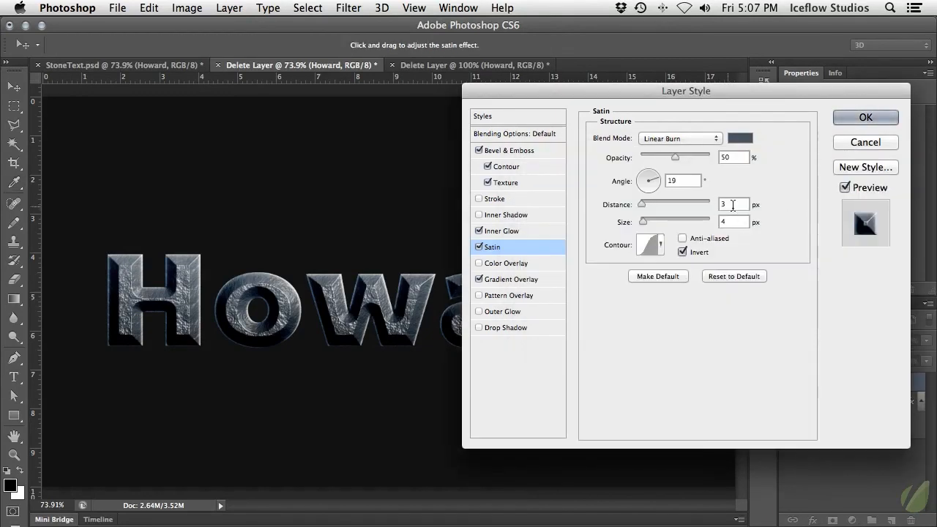
# - Set the satin to 100 px distance, 40 px size, about 42% opacity, and apply all styles
pyautogui.write('100')
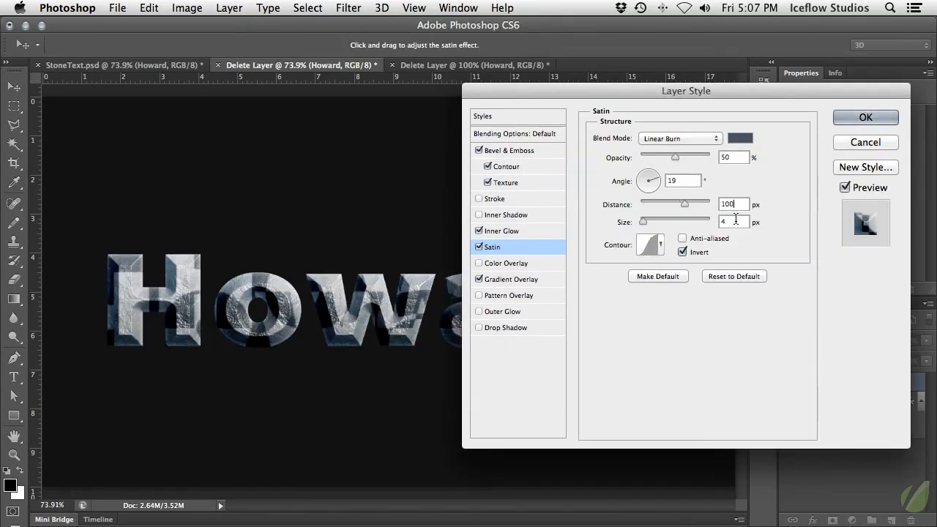
pyautogui.moveTo(642, 221); pyautogui.dragTo(655, 221)
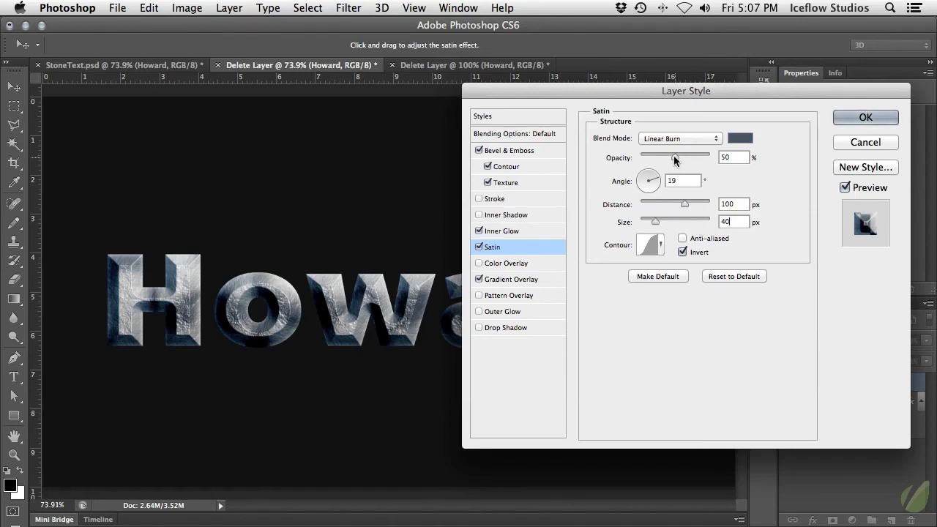
pyautogui.moveTo(674, 157); pyautogui.dragTo(666, 157)
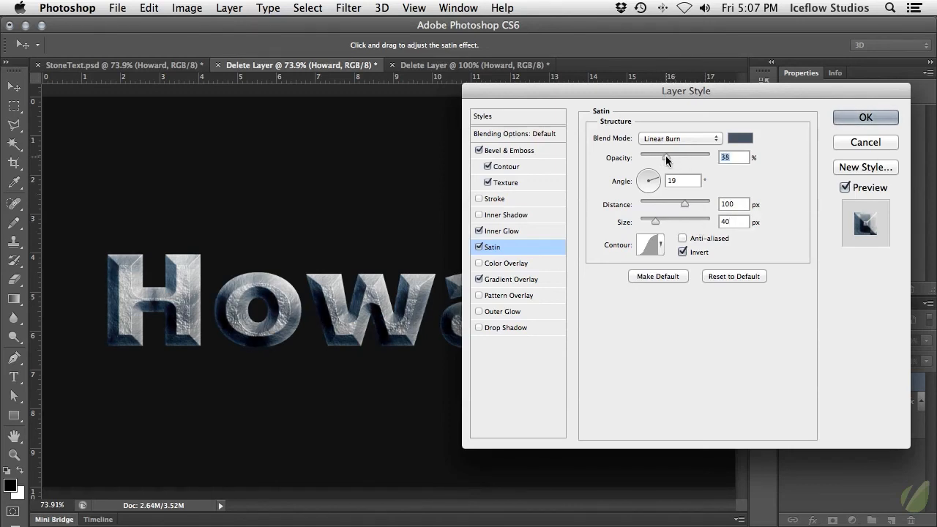
pyautogui.moveTo(665, 157); pyautogui.dragTo(667, 157)
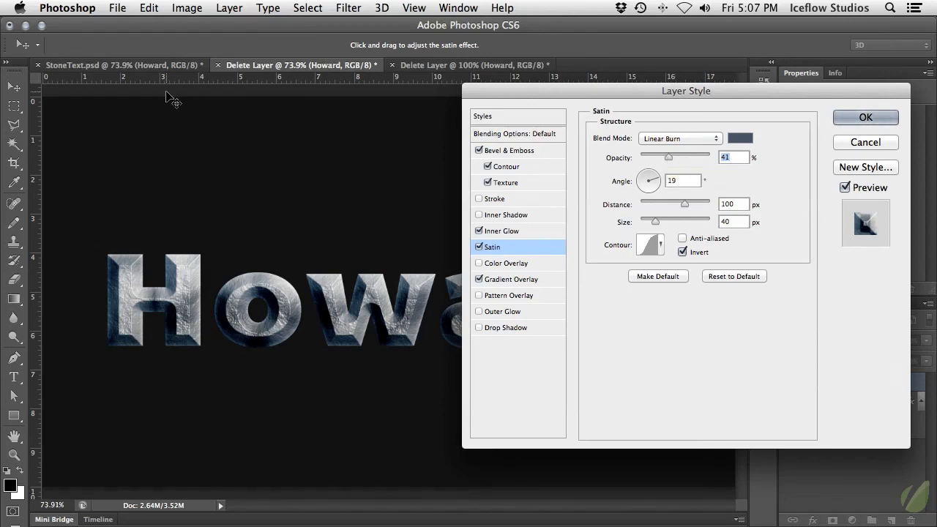
pyautogui.click(865, 117)
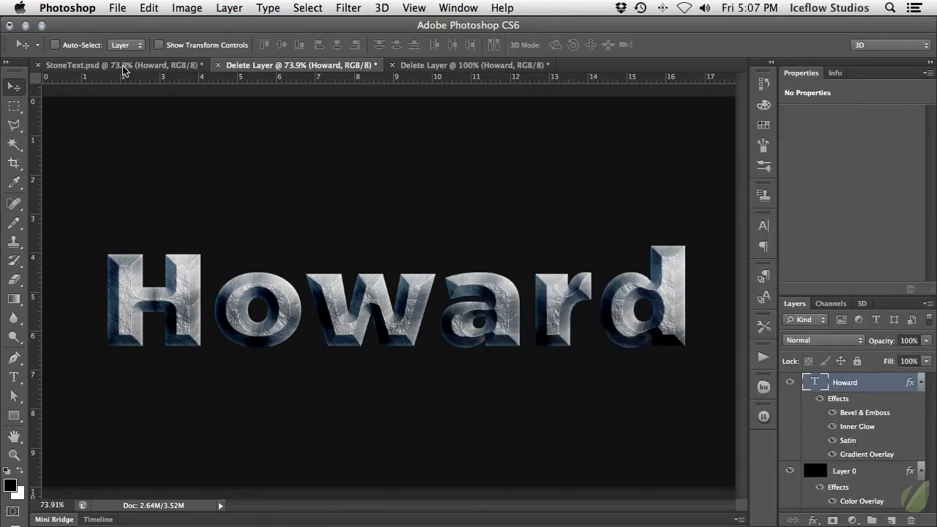
pyautogui.moveTo(185, 155)
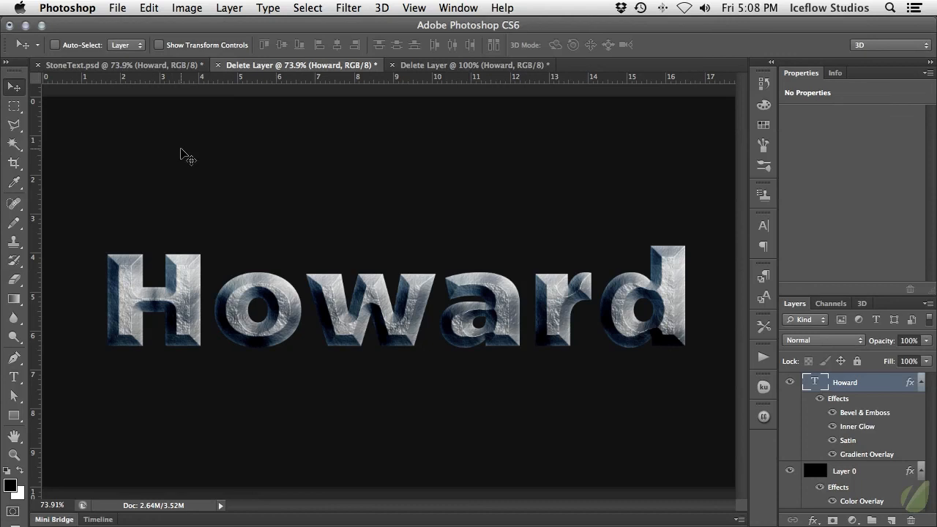